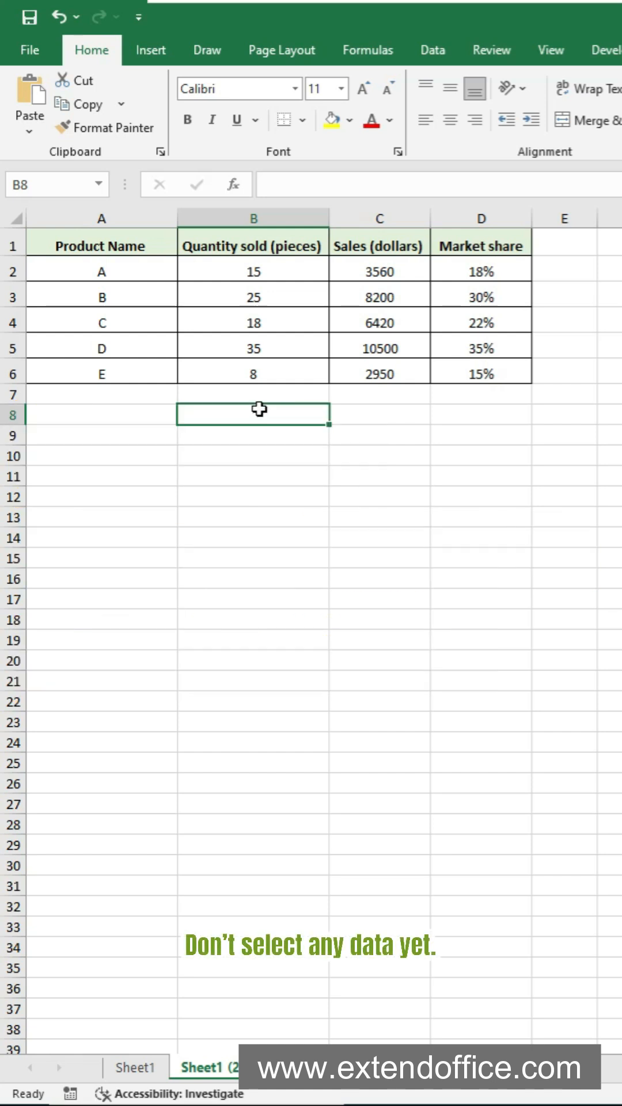
Step: Insert a blank Bubble chart from the Insert ribbon with no data selected
left_click(119, 49)
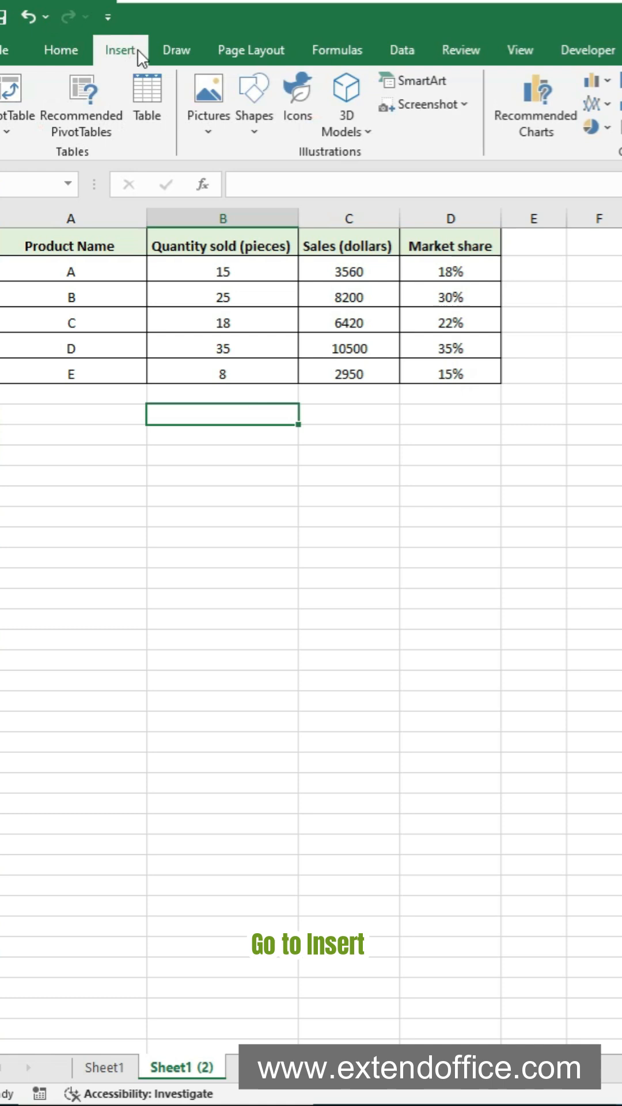
left_click(228, 126)
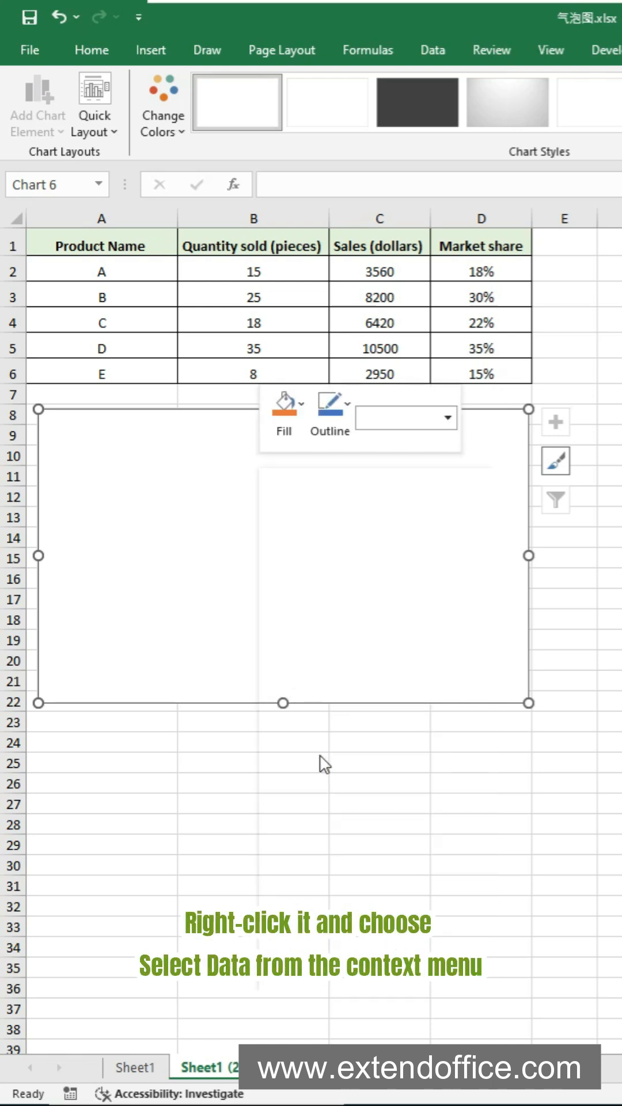
Step: Add a new series named Market share with Quantity sold (B2:B6) as X values
left_click(321, 761)
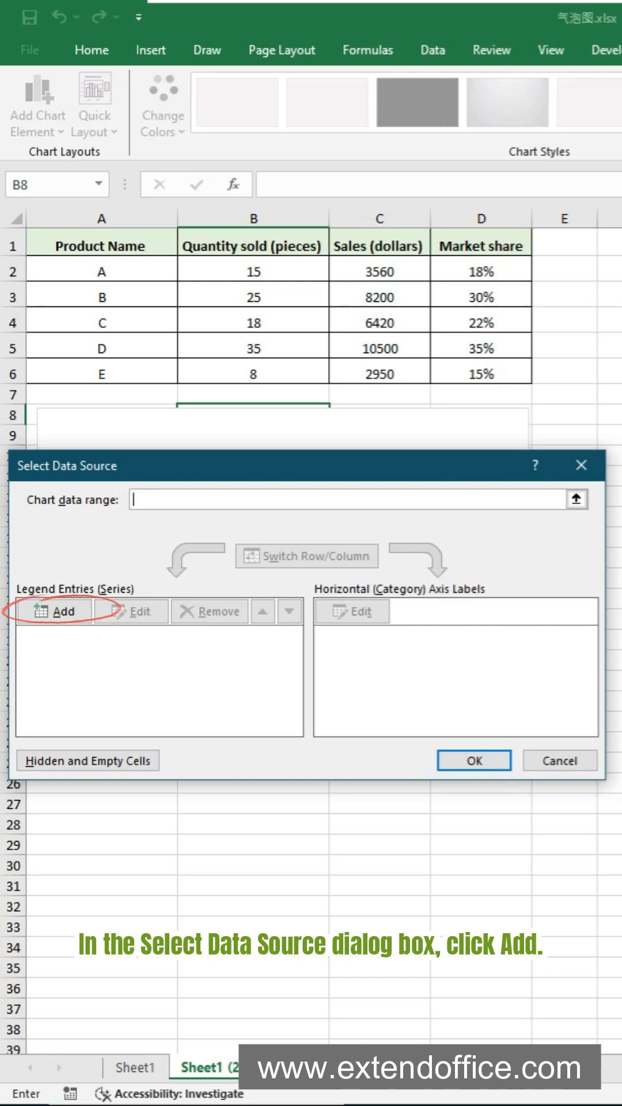
left_click(55, 611)
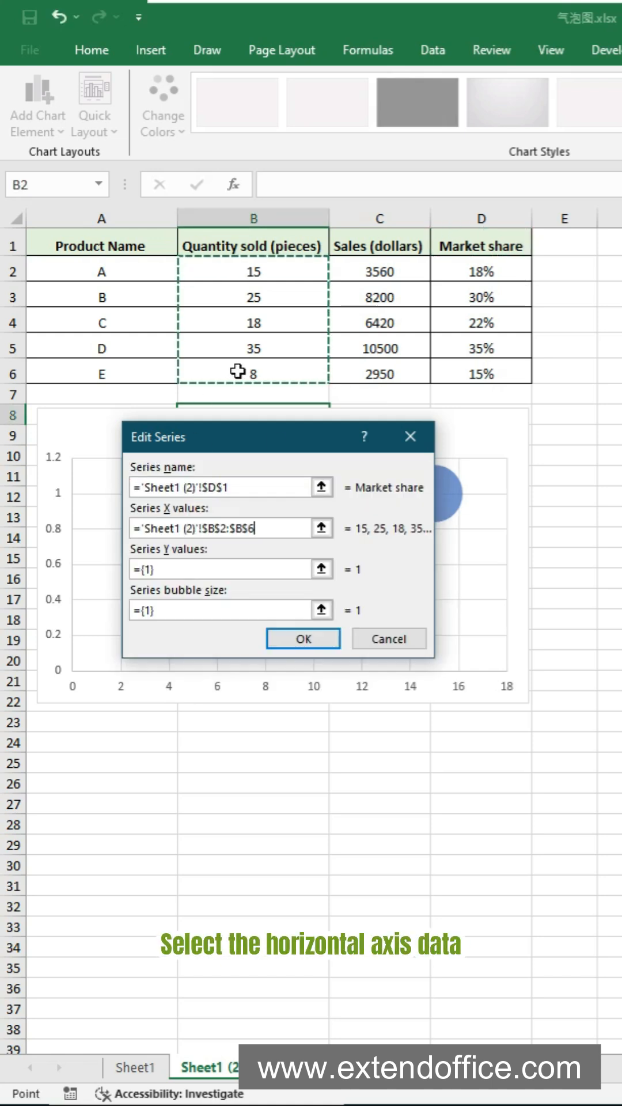
Step: Use Sales (C2:C6) as Y values and Market share (D2:D6) as bubble size, then confirm
left_click_drag(379, 271, 379, 372)
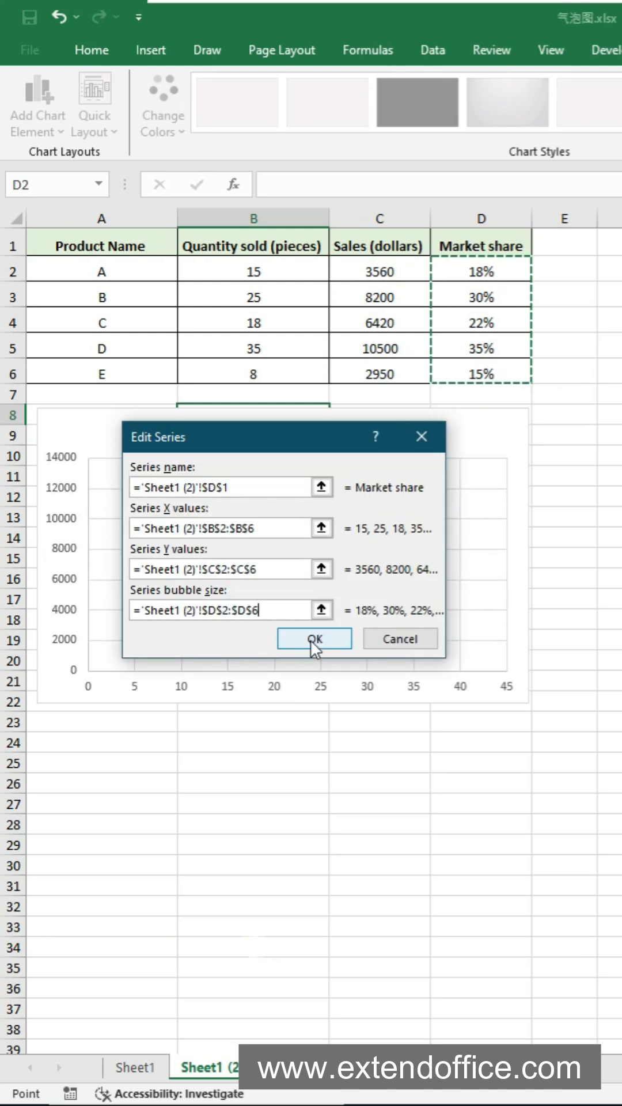
left_click(314, 639)
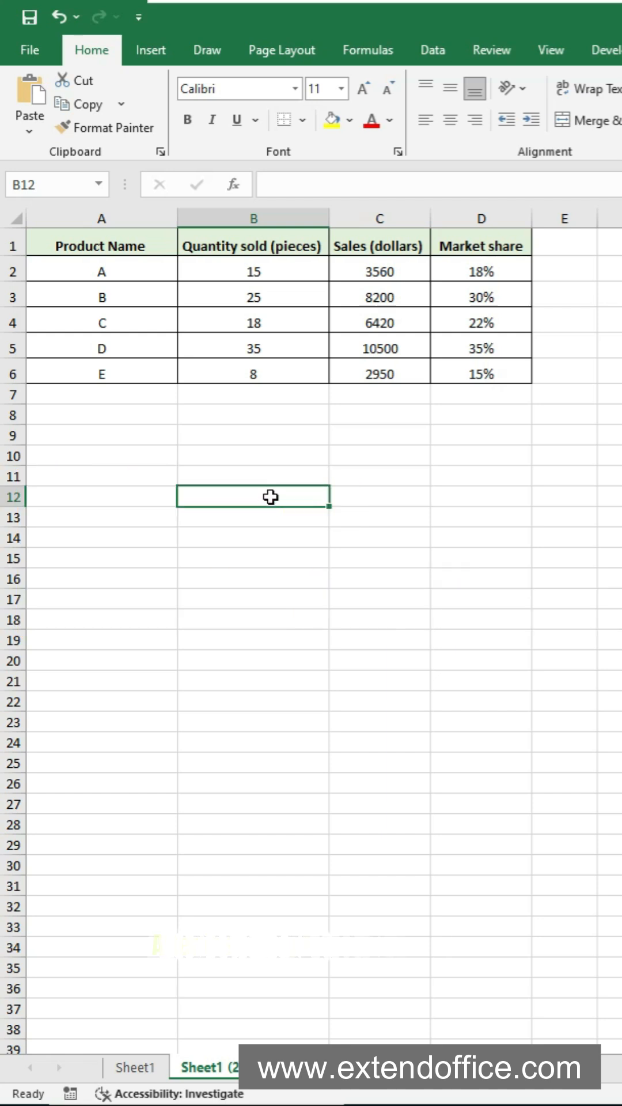
mouse_move(156, 279)
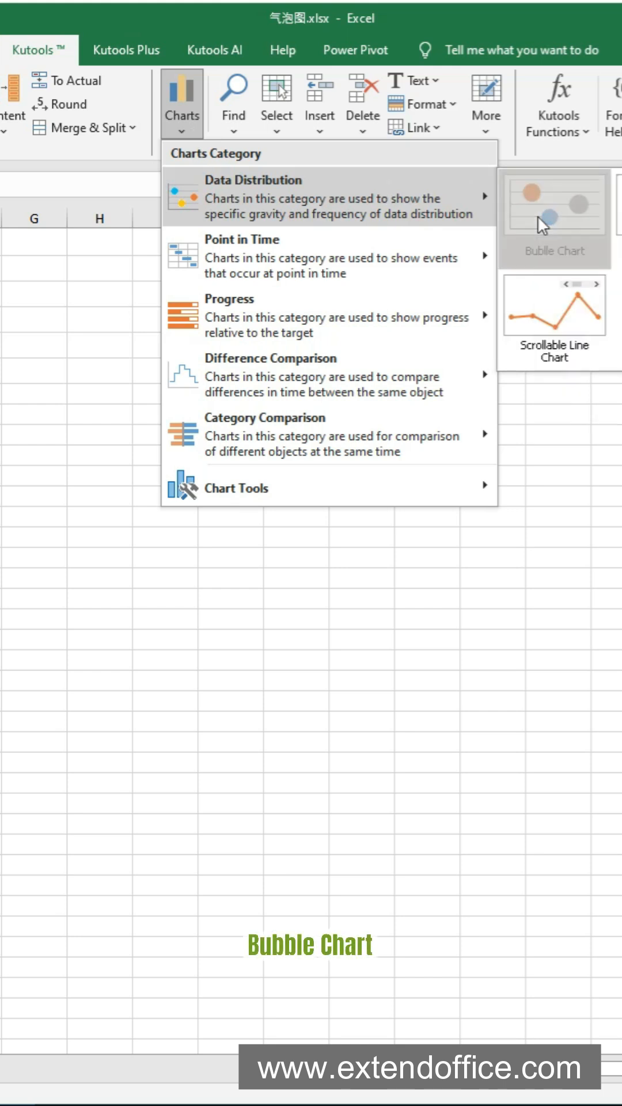
Step: Create a 3-D bubble chart titled 'Market share' from the table via Kutools Bubble Chart
left_click(554, 203)
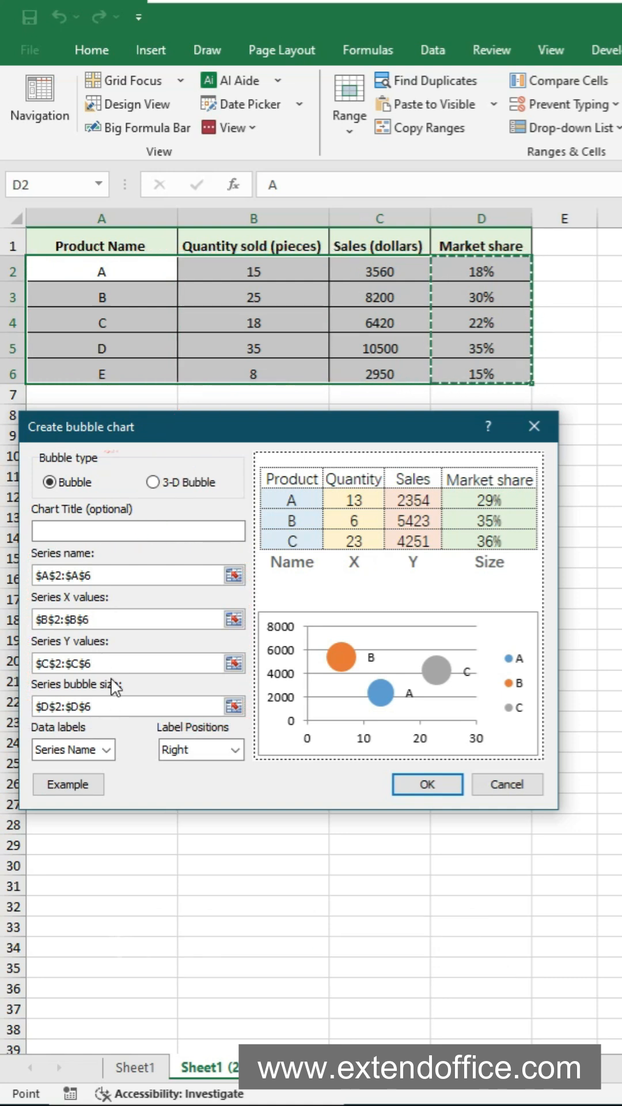
left_click(152, 482)
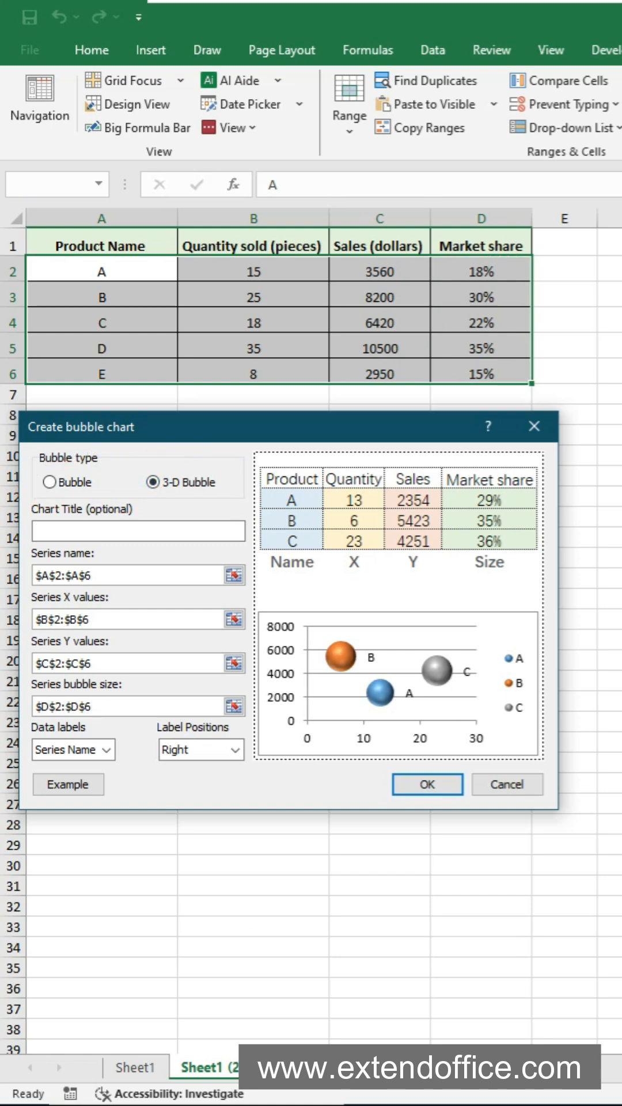
type("Market share")
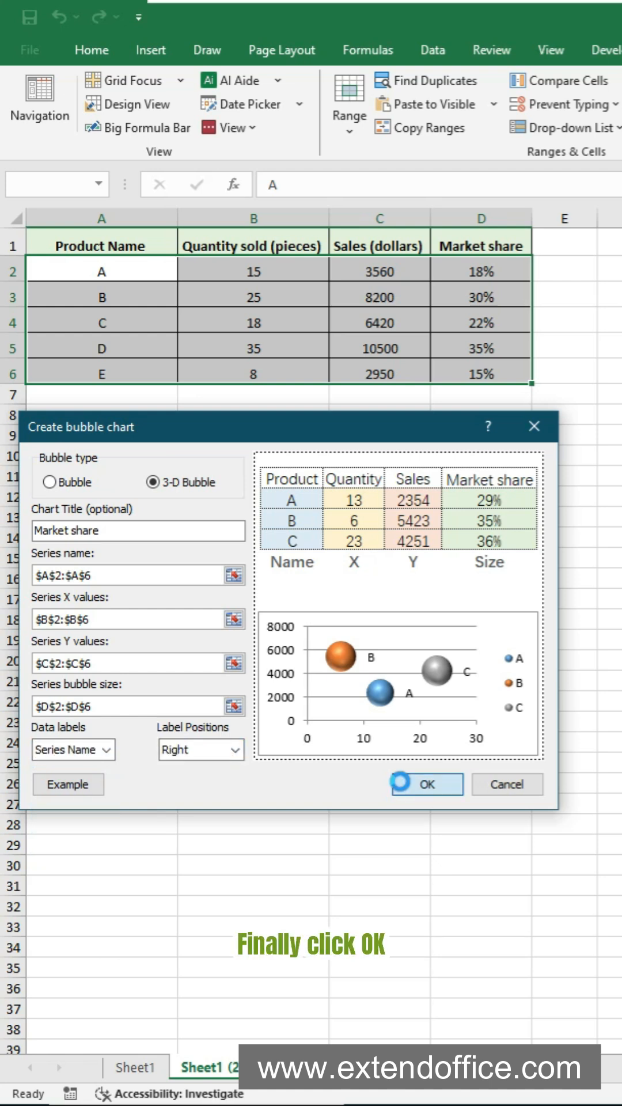
left_click(425, 784)
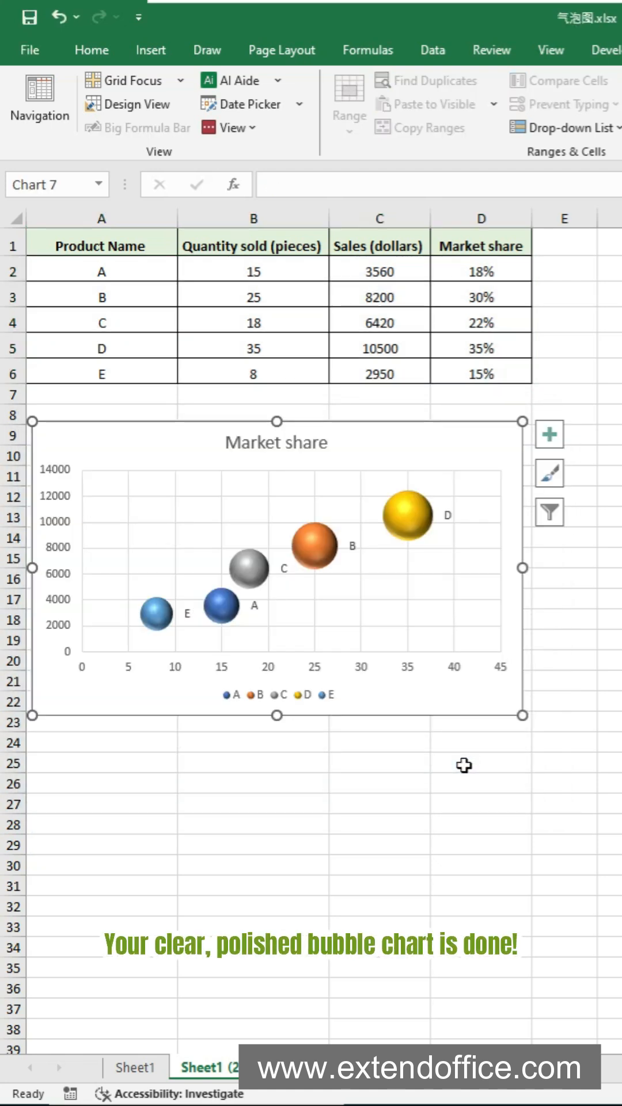